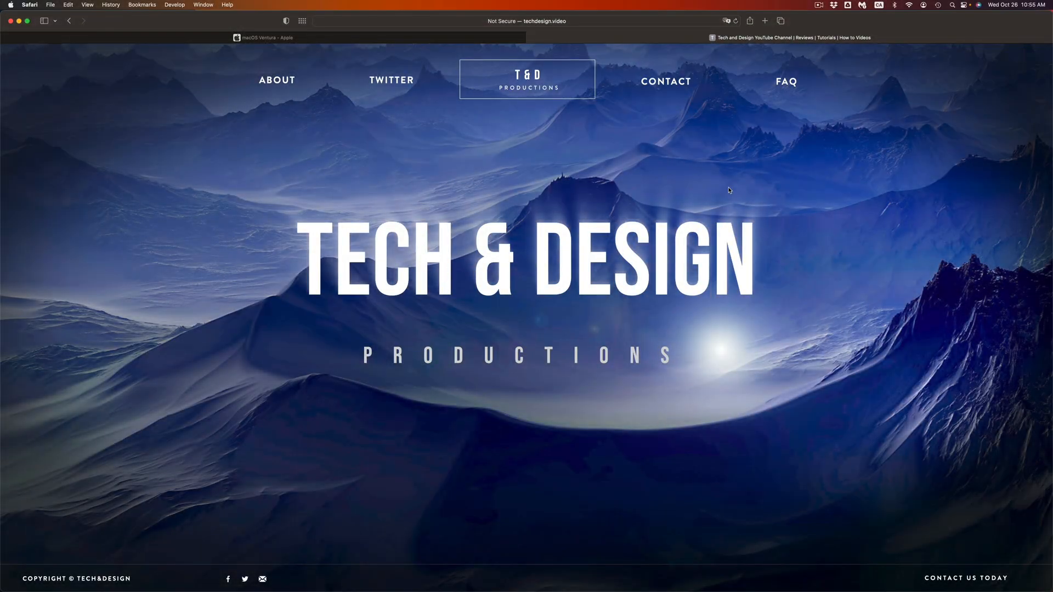
mouse_move(372, 91)
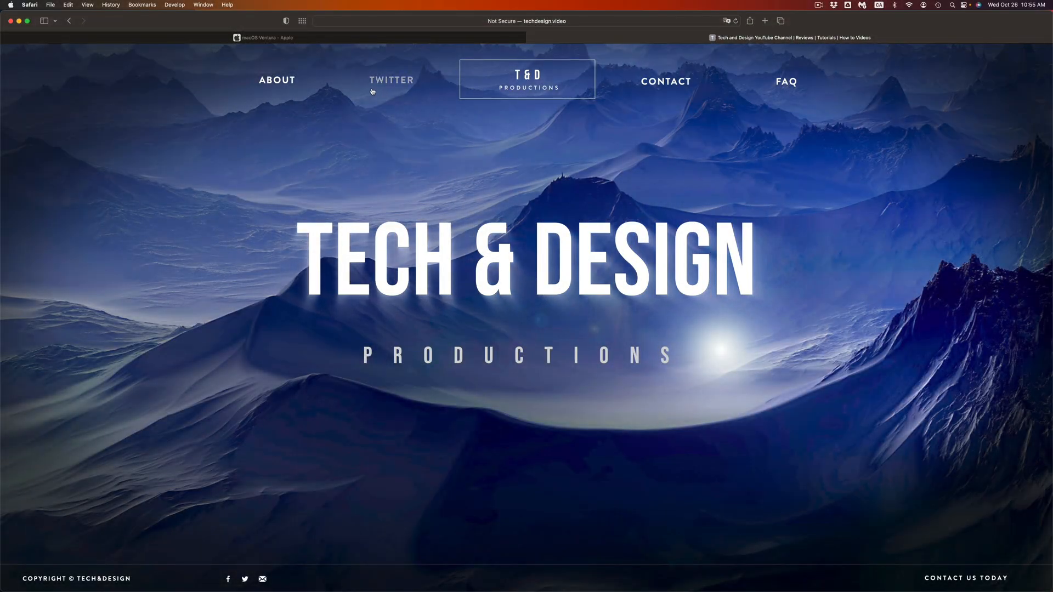
Switch to the macOS Ventura – Apple tab and scroll down to the compatible Mac models section
left_click(265, 37)
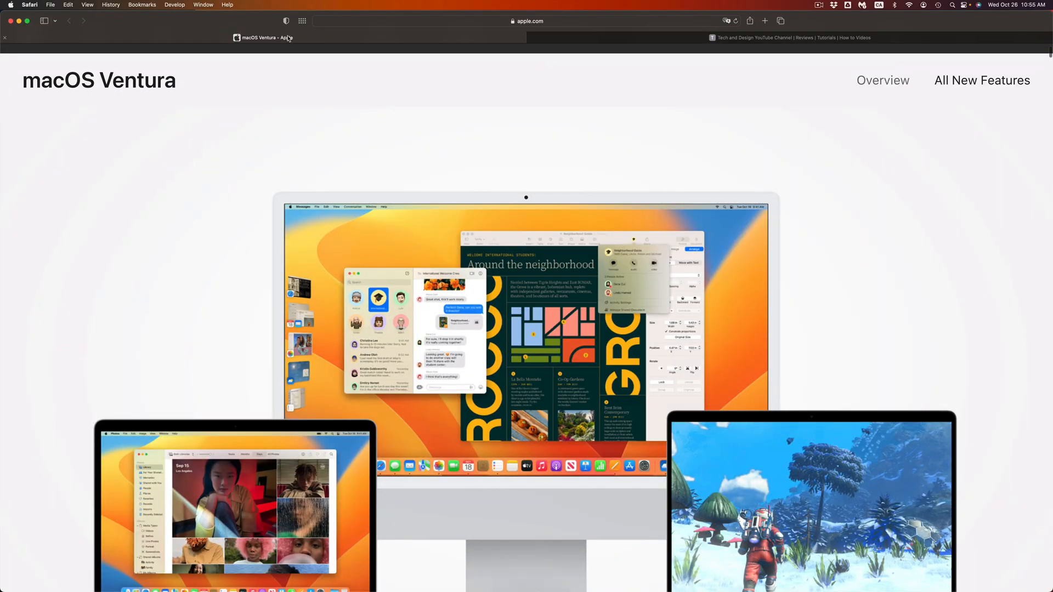
scroll("down", 3)
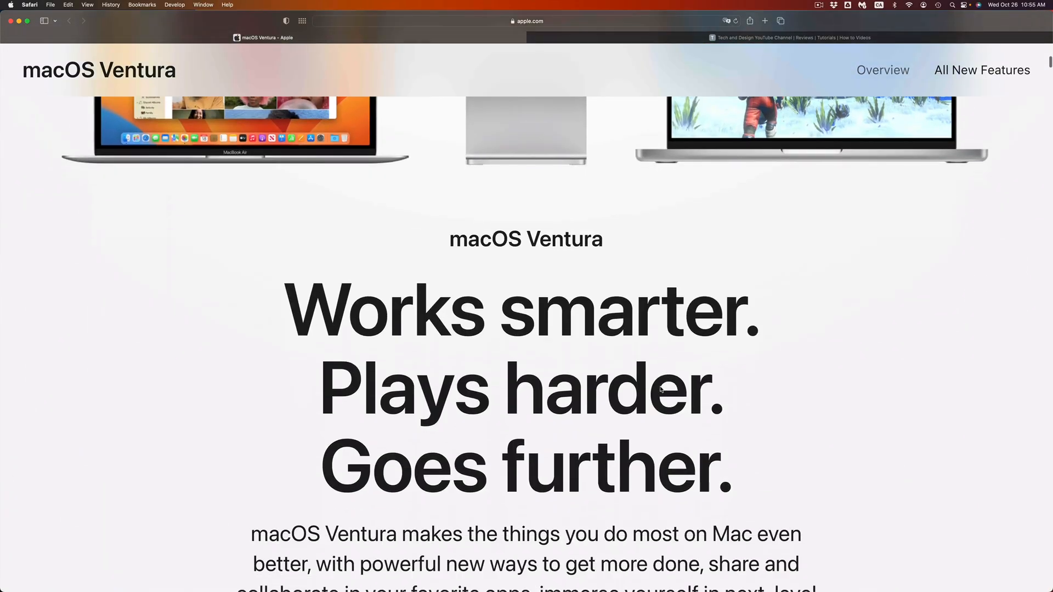
scroll("down", 3)
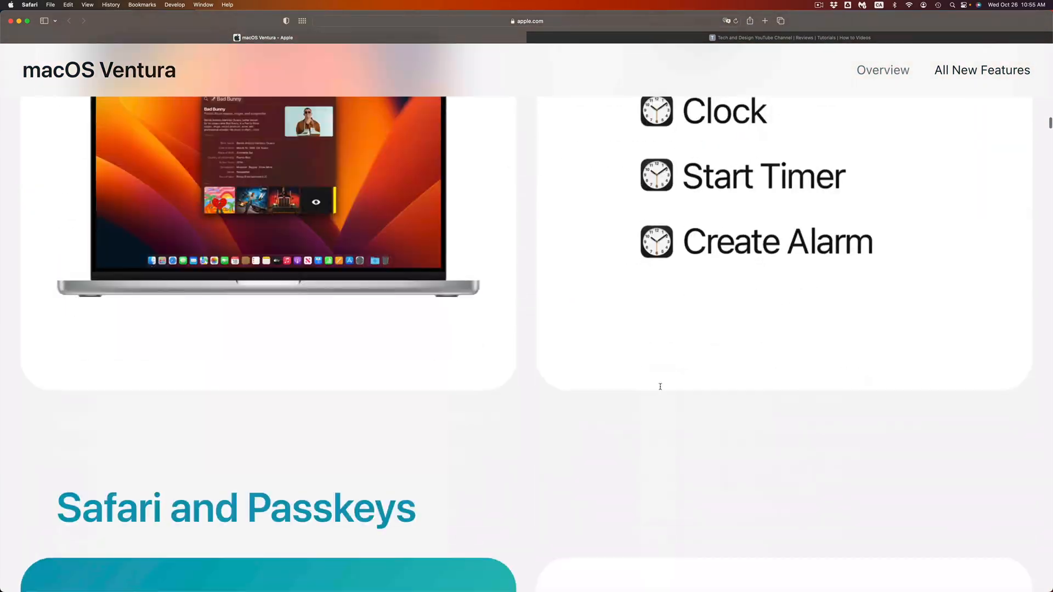
scroll("down", 3)
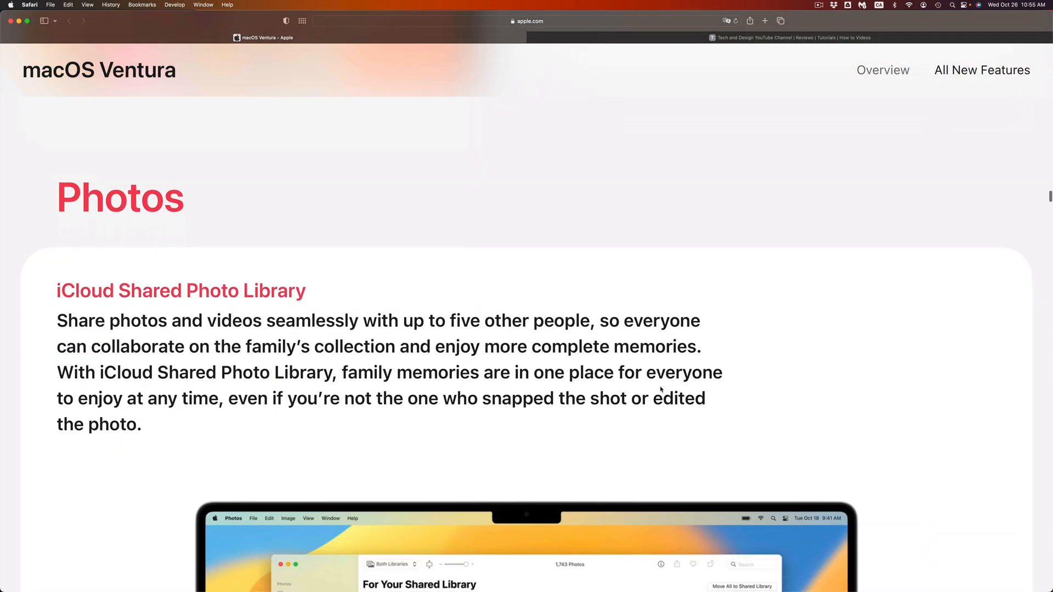
scroll("down", 3)
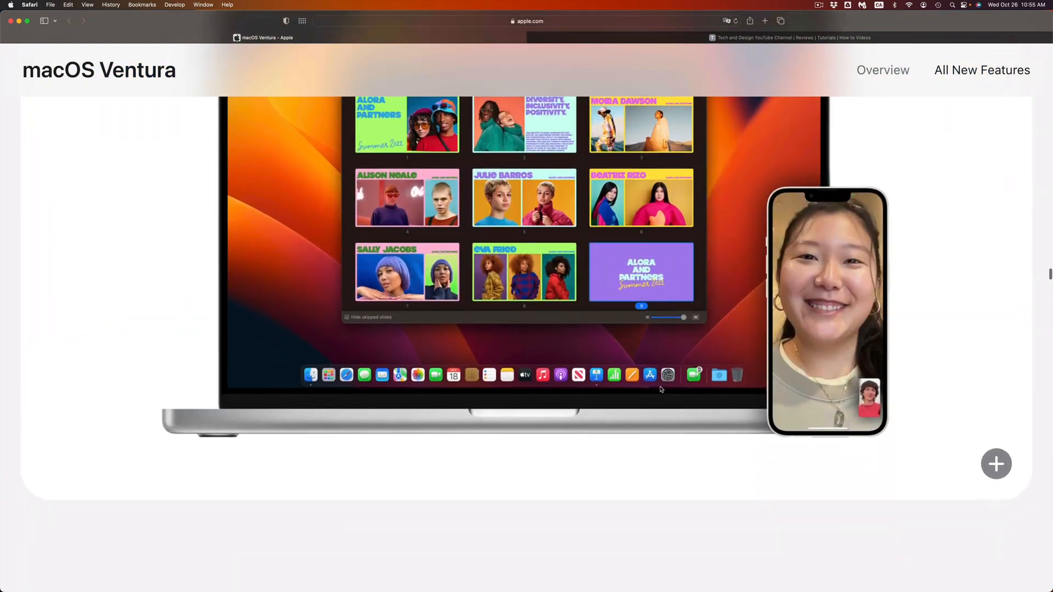
scroll("down", 3)
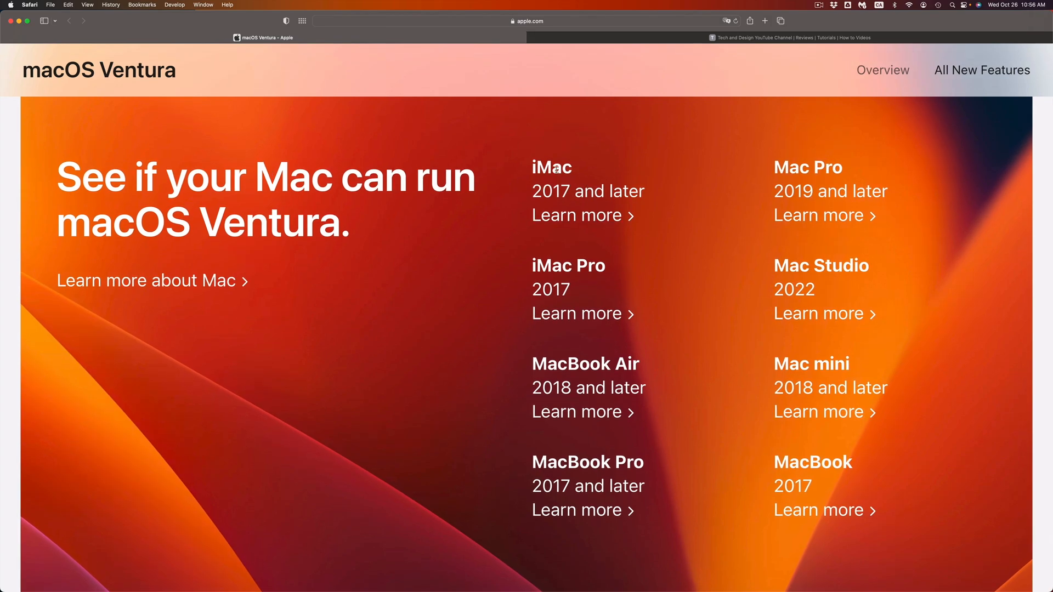
mouse_move(642, 190)
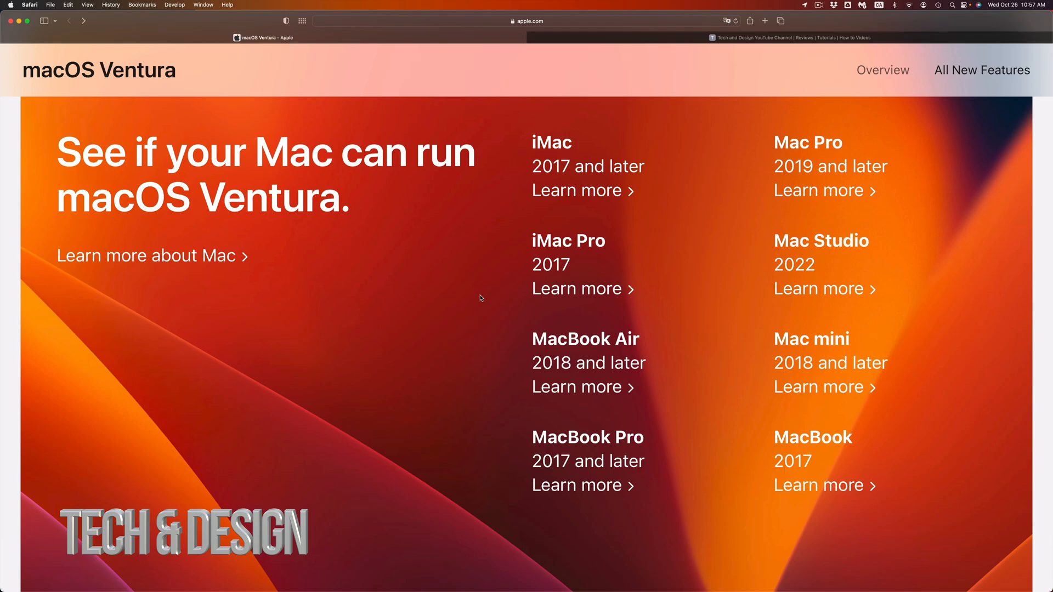
scroll("down", 3)
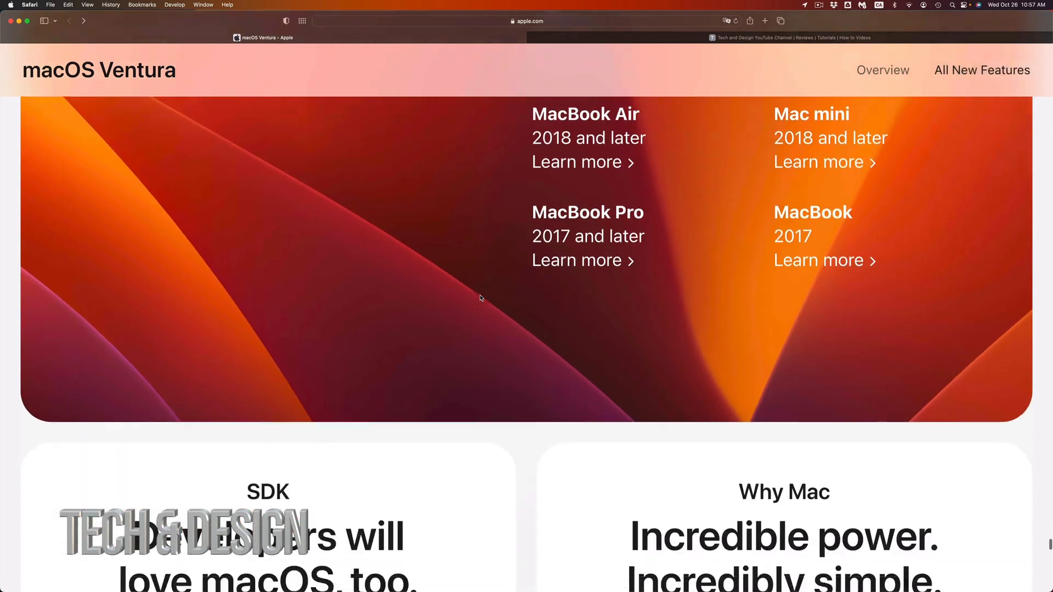
scroll("down", 3)
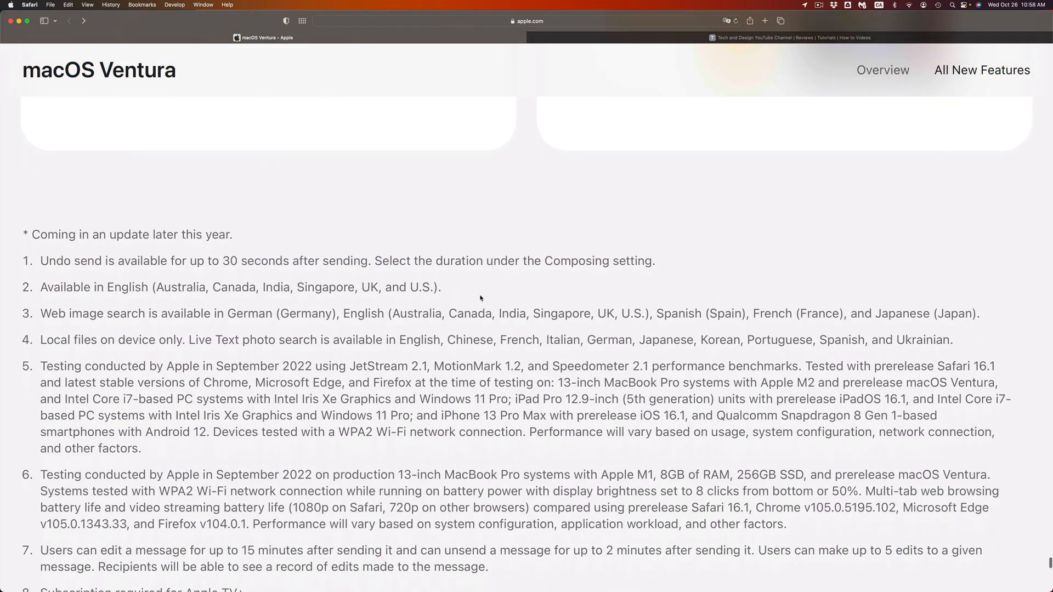
scroll("up", 3)
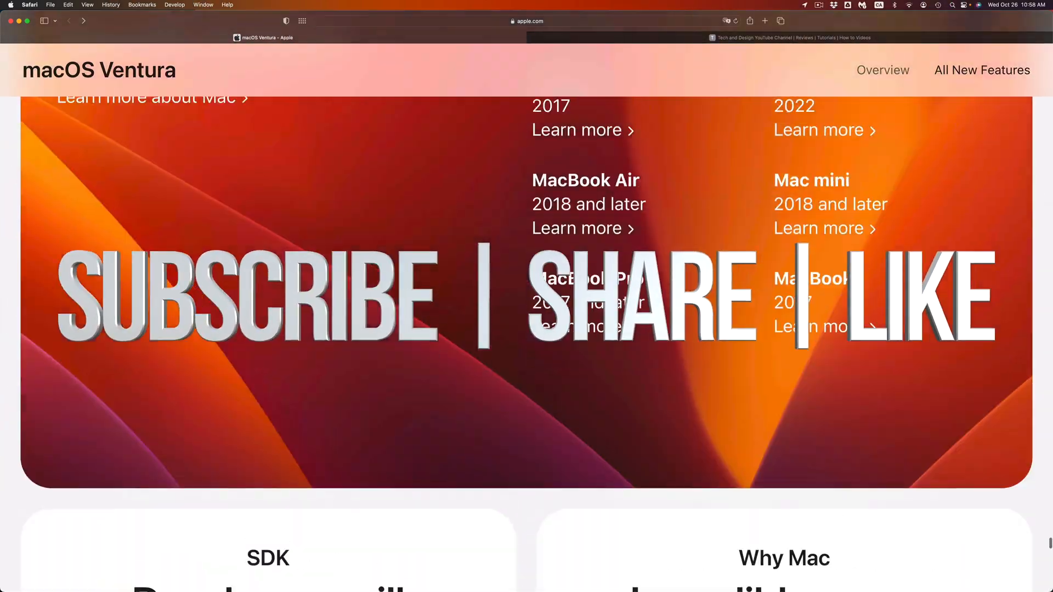